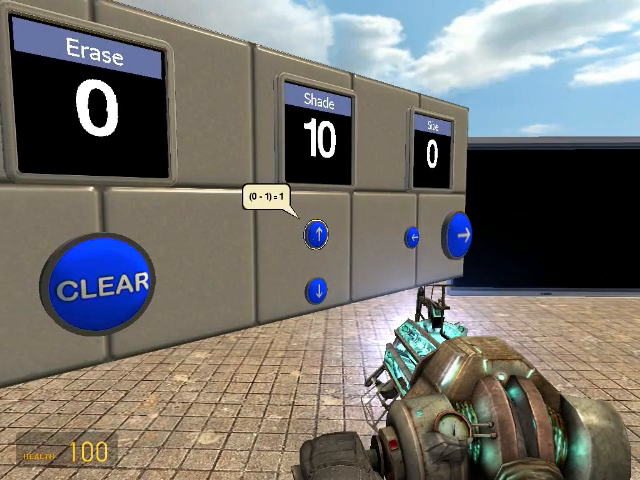
- Raise Shade from 10 to 60 and step Size up twice from 0
{"action": "left_click", "coordinate": [317, 229]}
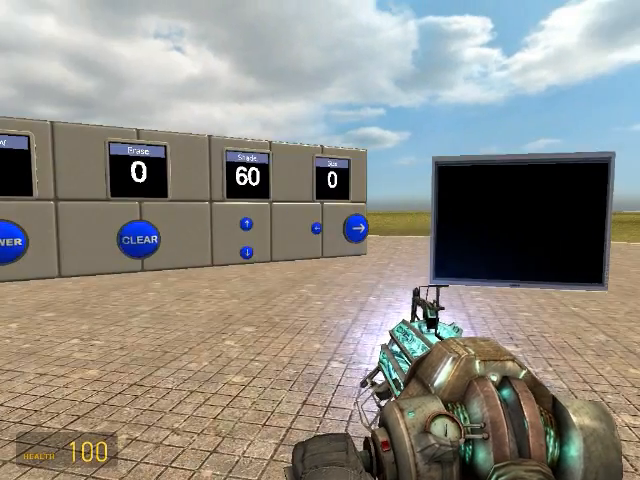
{"action": "left_click", "coordinate": [361, 228]}
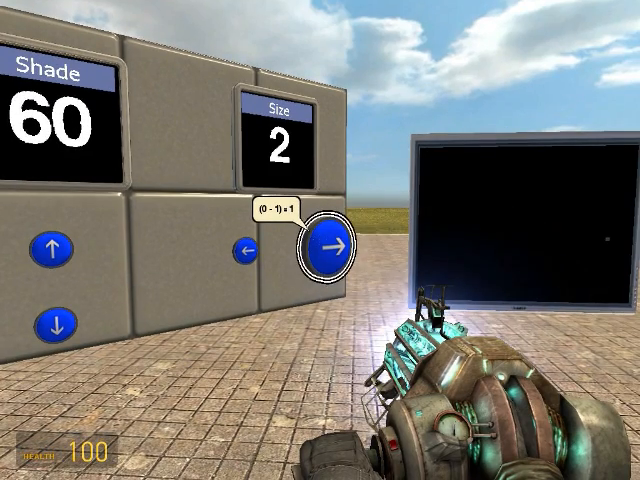
{"action": "left_click", "coordinate": [326, 243]}
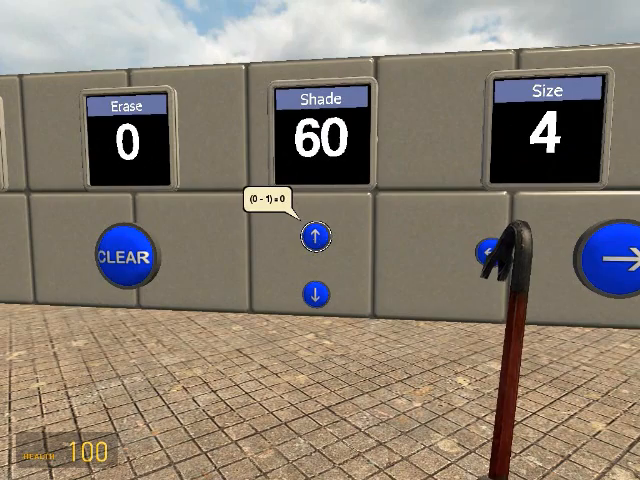
- Raise Shade from 60 to 120 with the up arrow, leaving Size at 4
{"action": "left_click", "coordinate": [317, 238]}
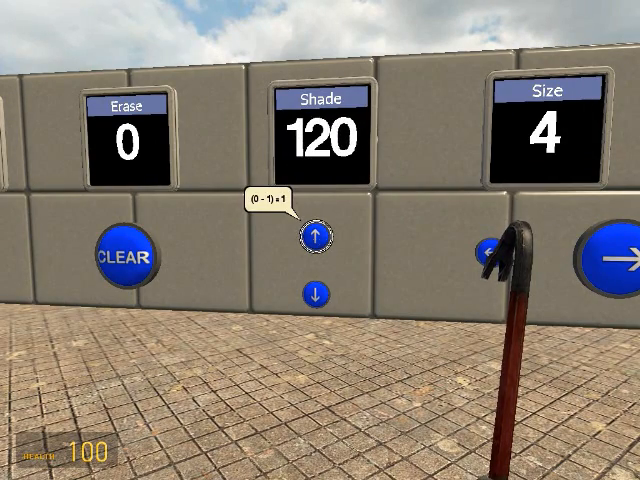